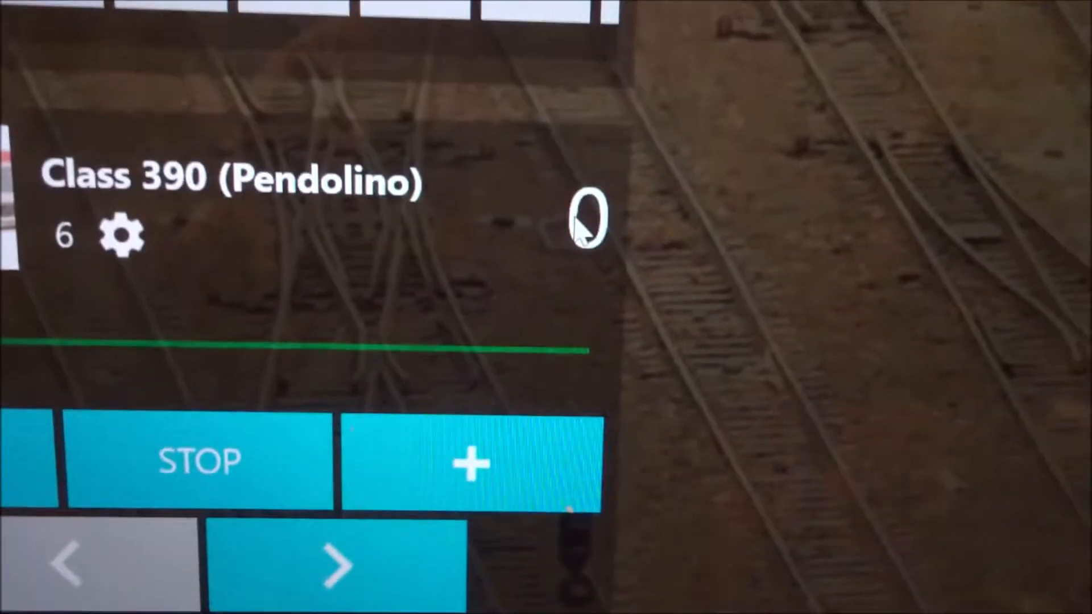
- Show the Class 390 (Pendolino) speed display setting, currently on speed steps
{"action": "left_click", "coordinate": [122, 234]}
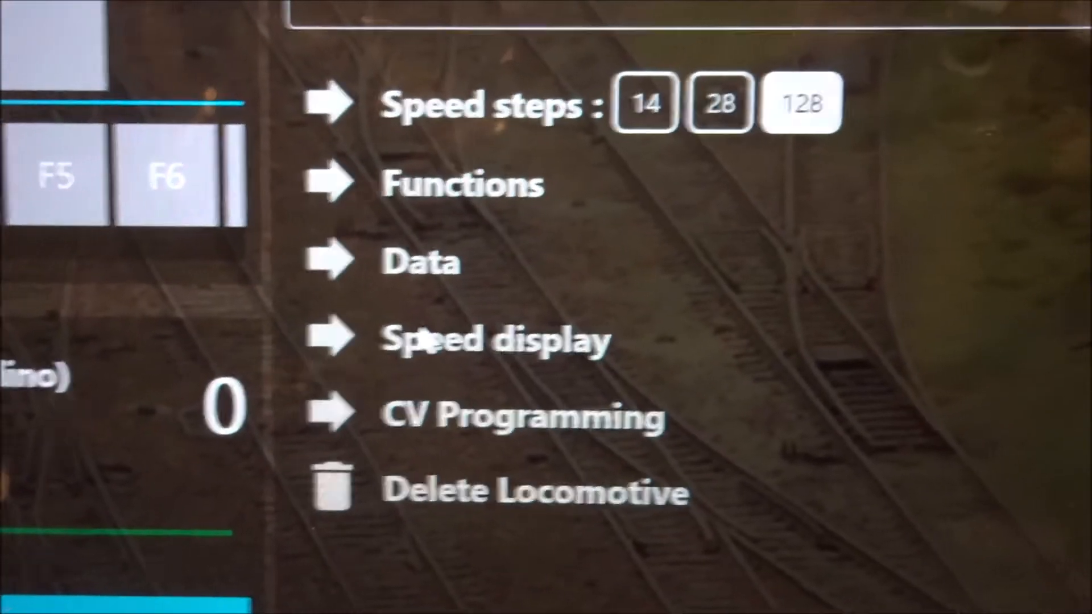
{"action": "left_click", "coordinate": [495, 340]}
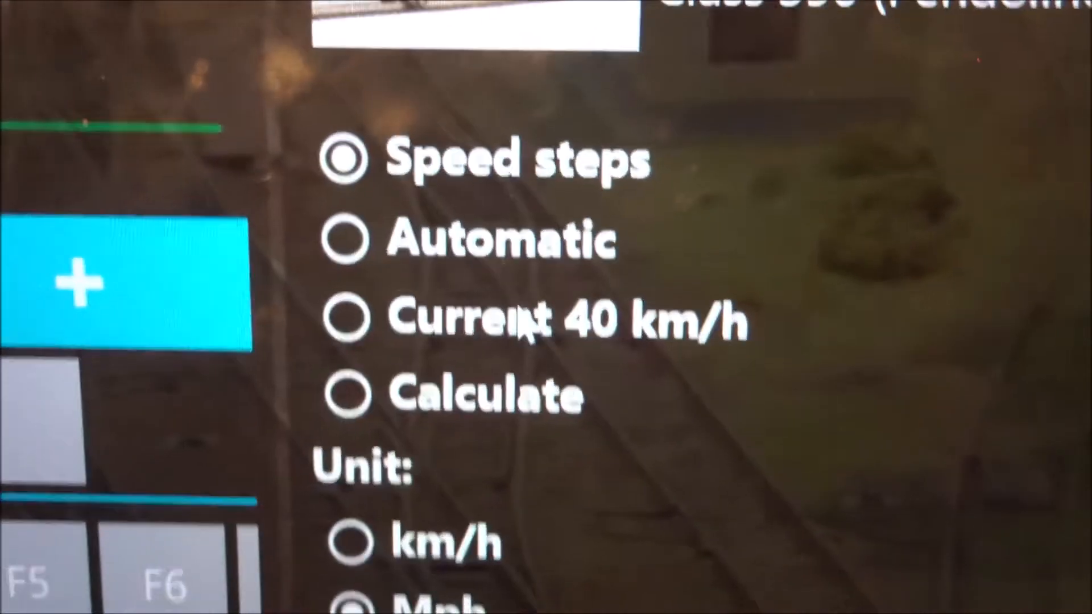
- Trigger function F1 and reach the F0–F3 visibility/momentary settings table
{"action": "scroll", "scroll_direction": "down", "scroll_amount": 3}
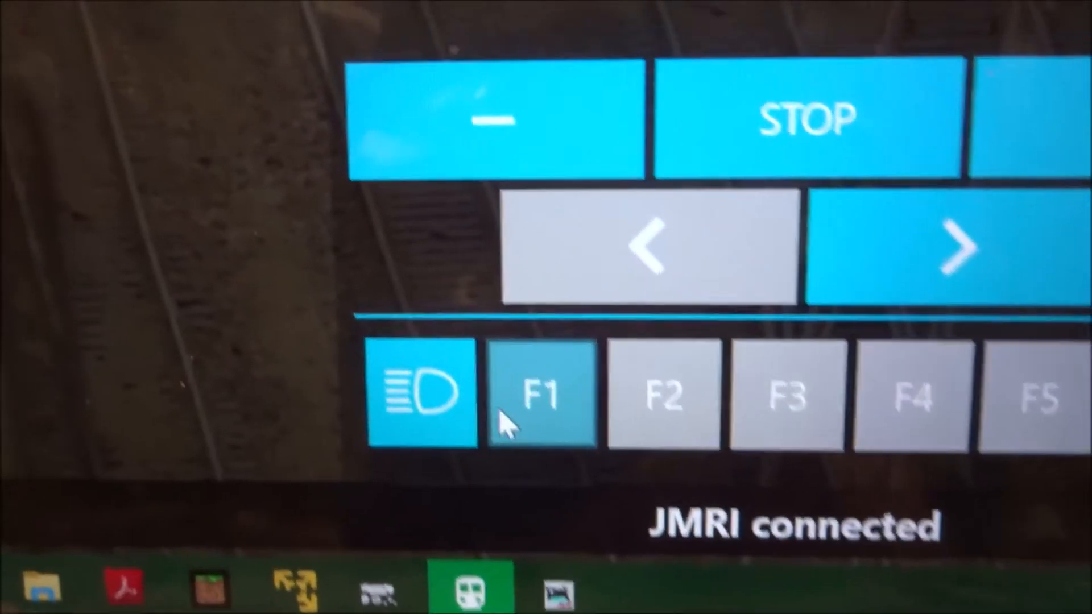
{"action": "left_click", "coordinate": [539, 395]}
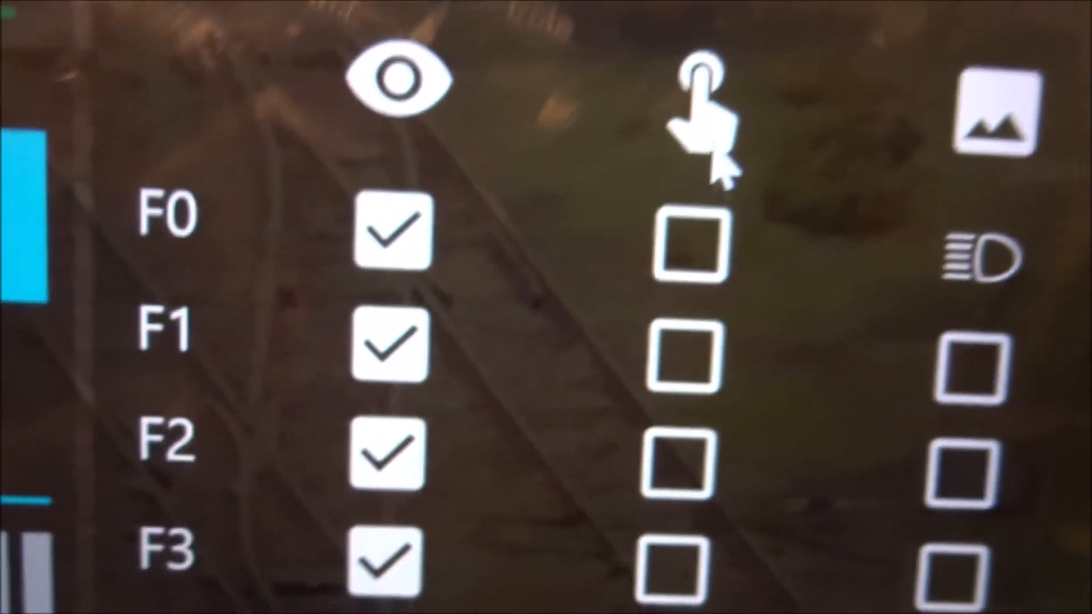
- Scroll the throttle list to the Class 220 (Voyager) panel with its function buttons
{"action": "scroll", "scroll_direction": "down", "scroll_amount": 3}
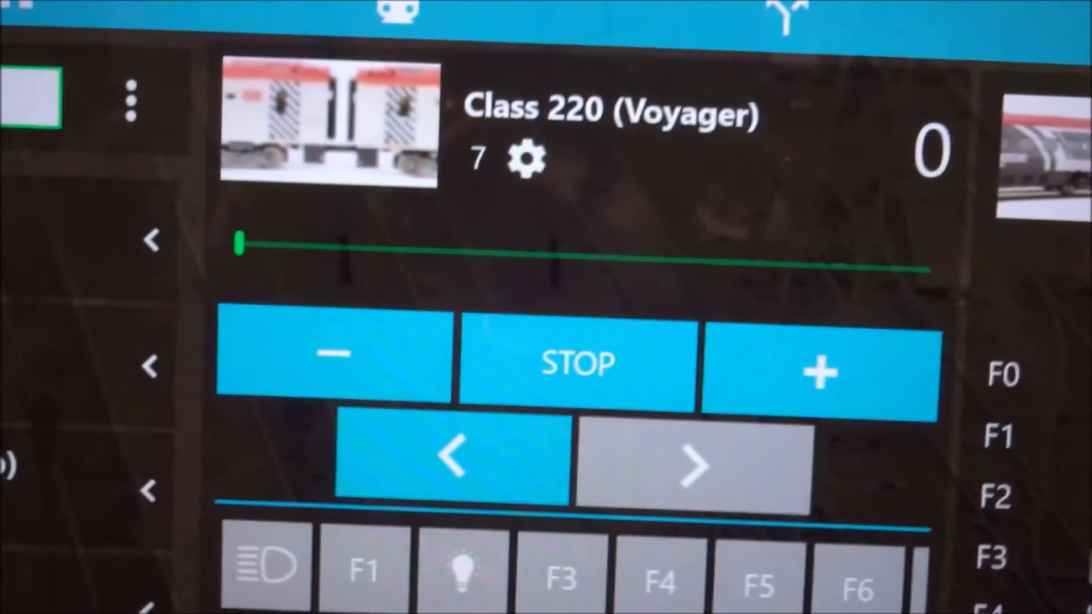
{"action": "scroll", "scroll_direction": "down", "scroll_amount": 3}
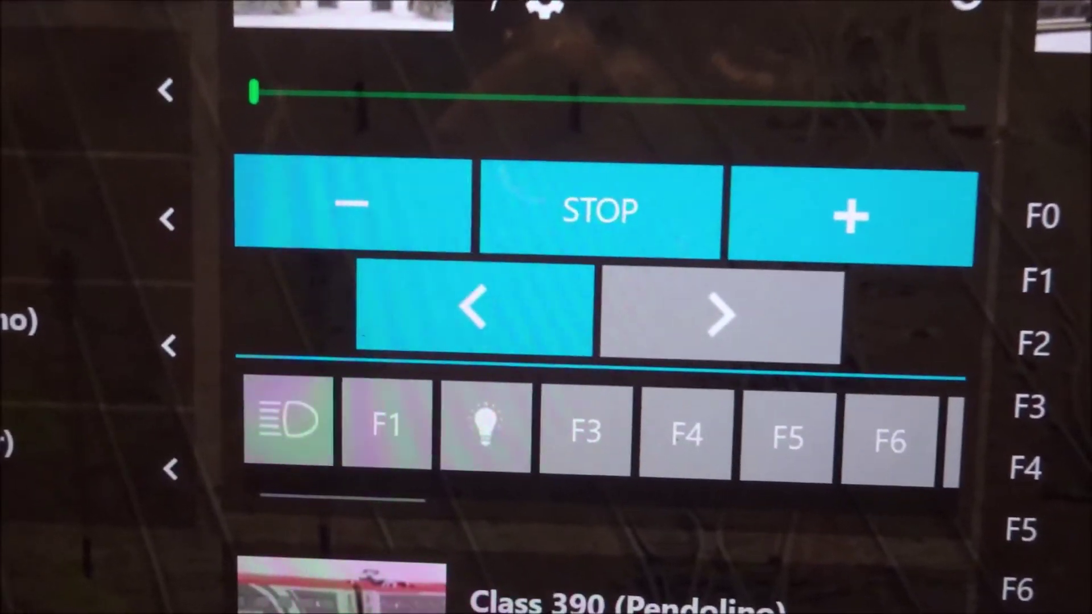